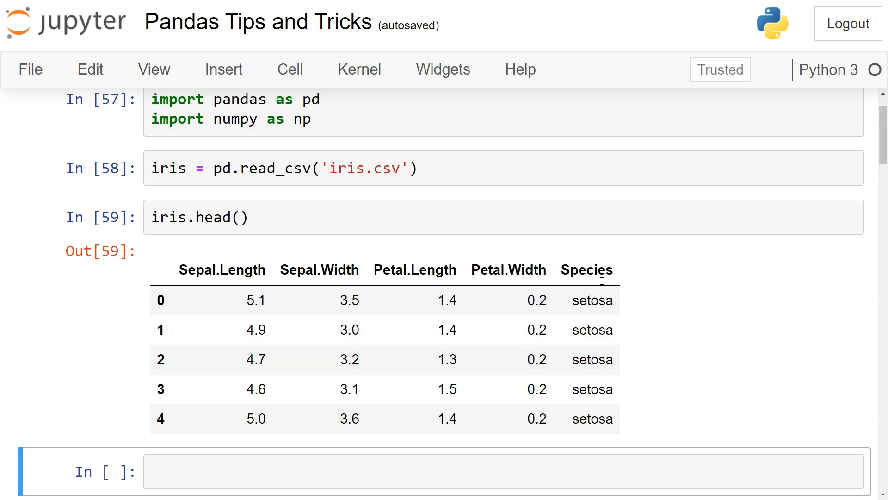
pyautogui.moveTo(231, 271)
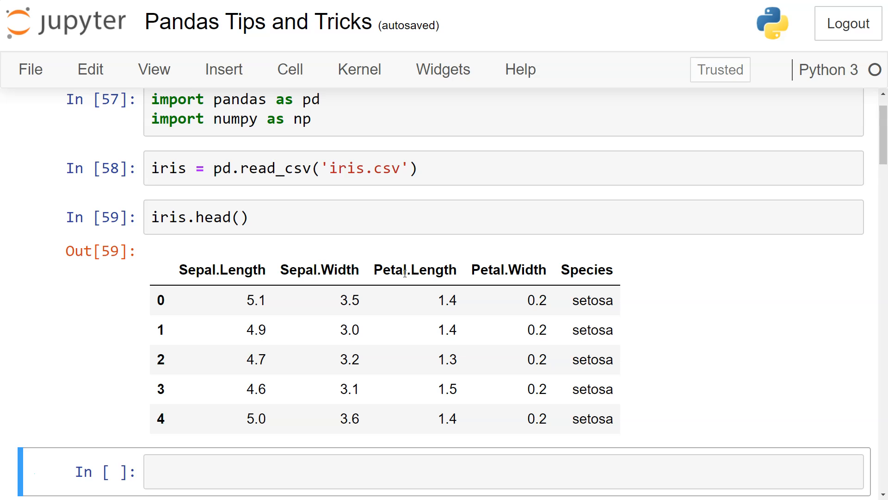
pyautogui.moveTo(507, 277)
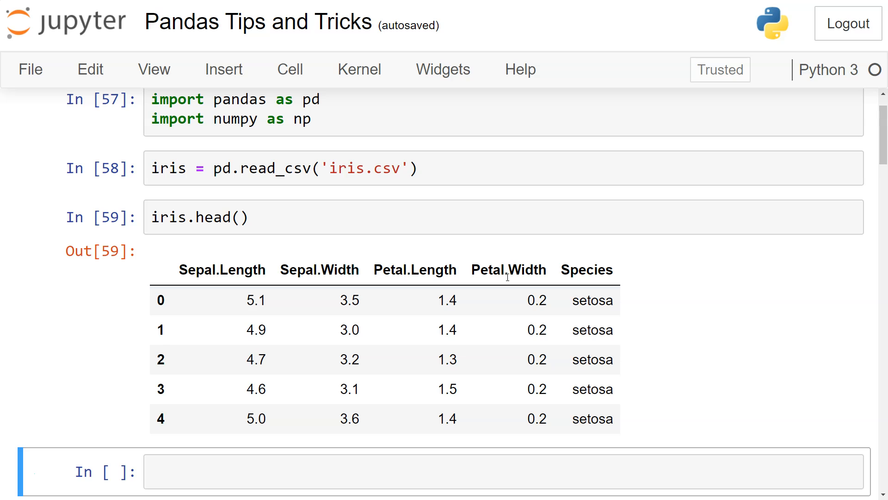
# Enter iris.pivot_table() in the empty cell, completing pivot_table from autocomplete
pyautogui.click(416, 472)
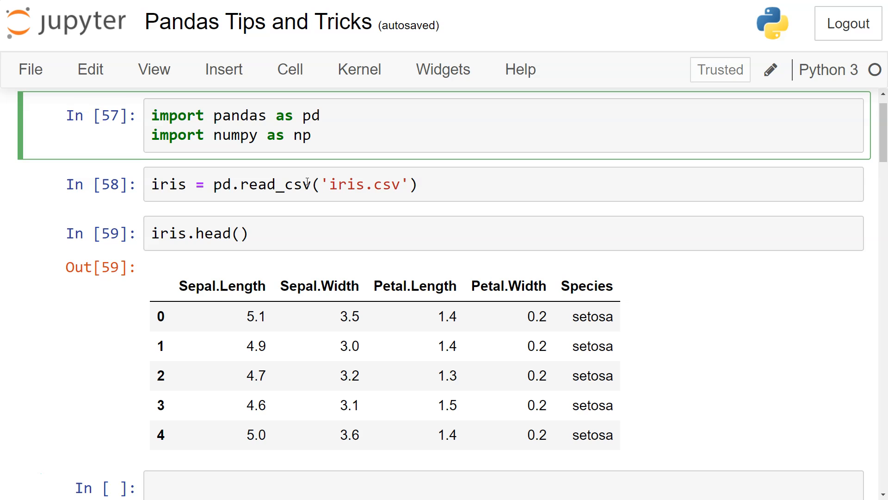
pyautogui.scroll(-3)
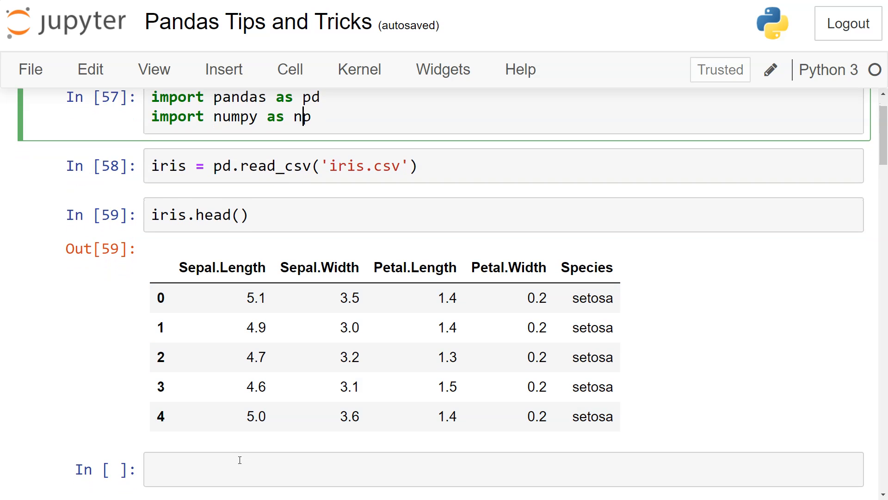
pyautogui.scroll(-3)
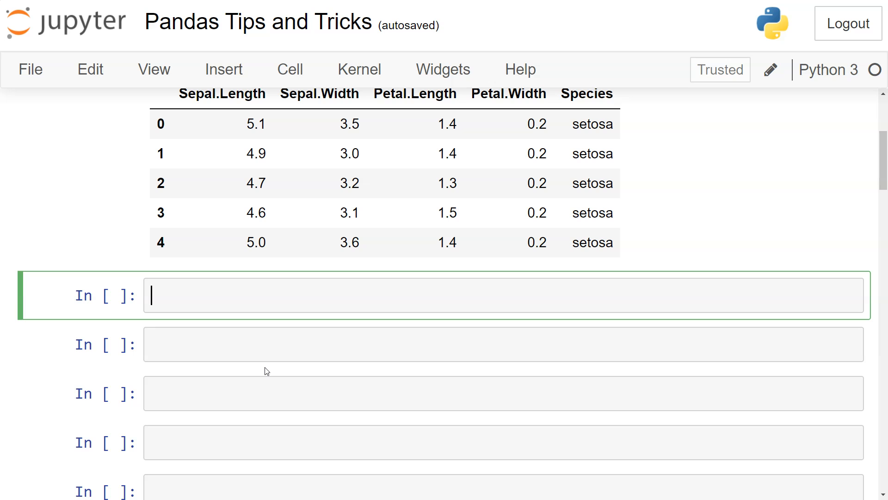
pyautogui.write('iris')
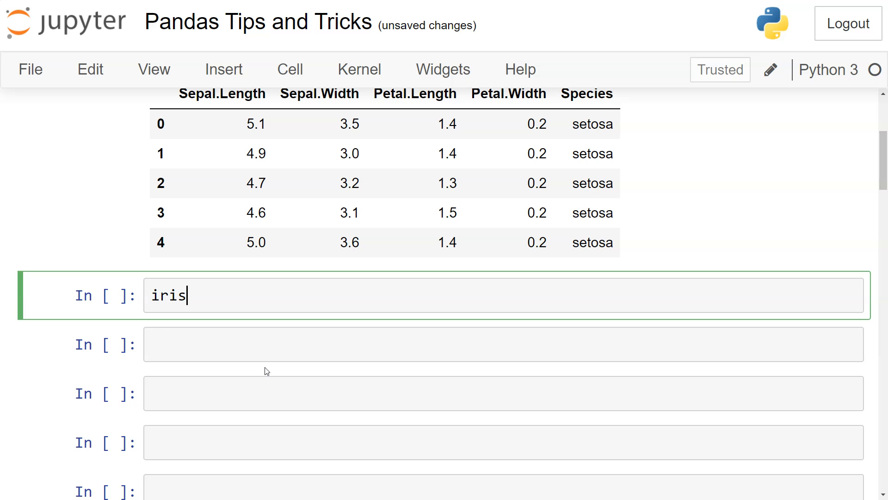
pyautogui.write('.')
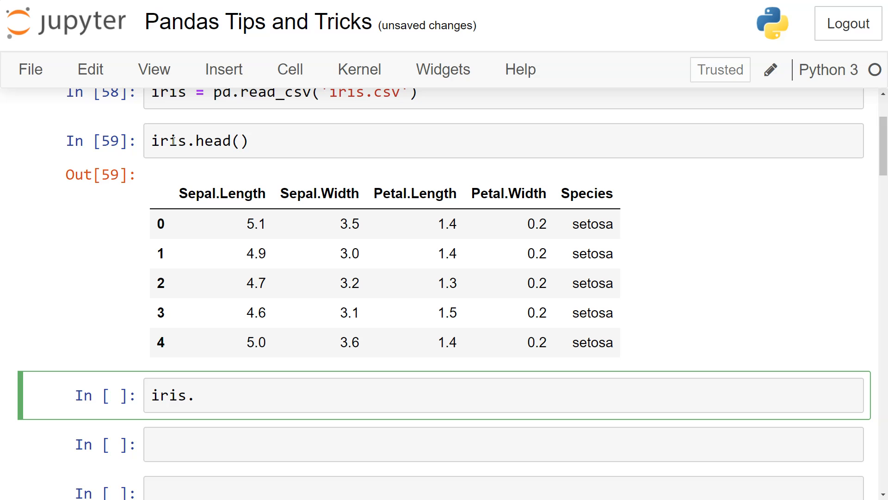
pyautogui.write('pivot')
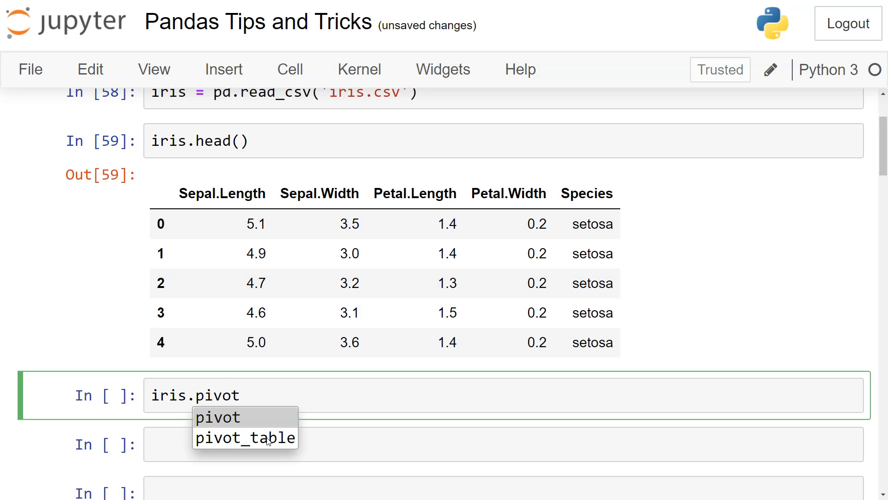
pyautogui.click(244, 437)
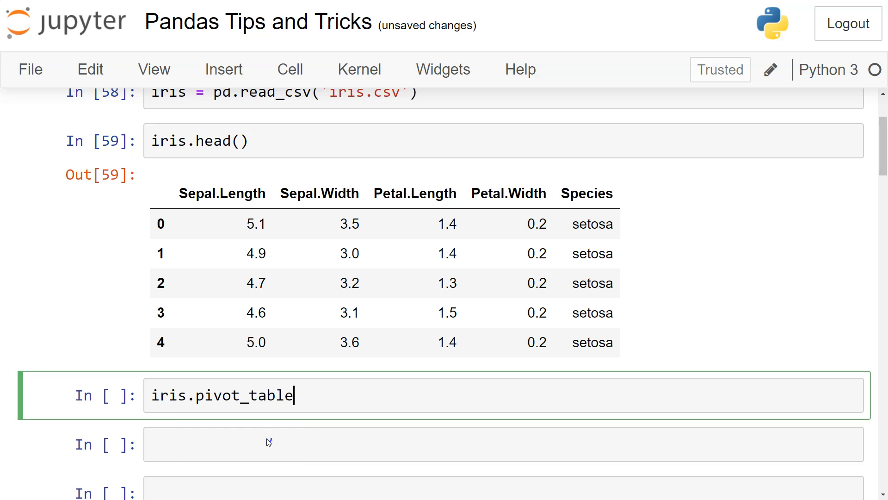
pyautogui.write('()')
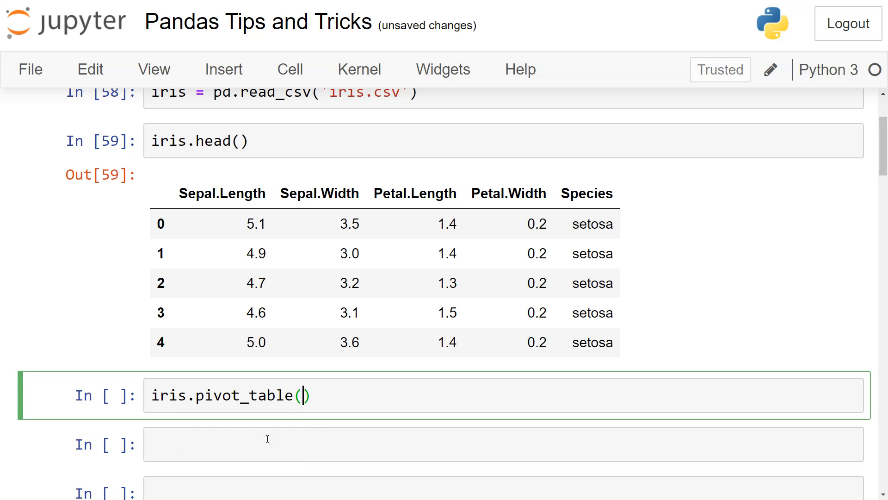
# Show the pivot_table signature tooltip with its parameters and default mean aggregation
pyautogui.press('shift+Tab')
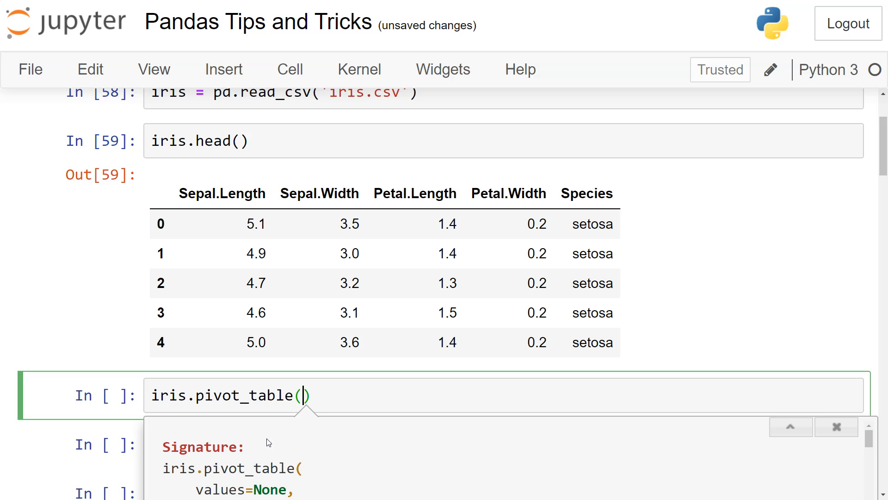
pyautogui.scroll(-3)
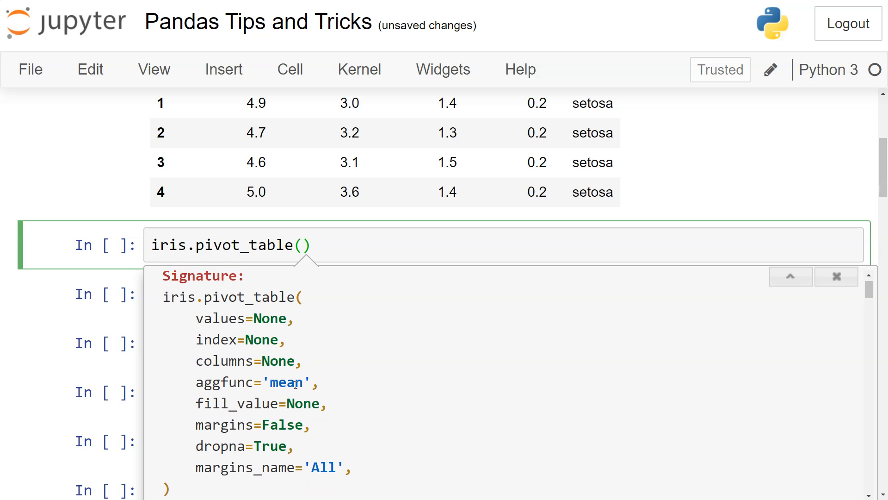
pyautogui.moveTo(288, 373)
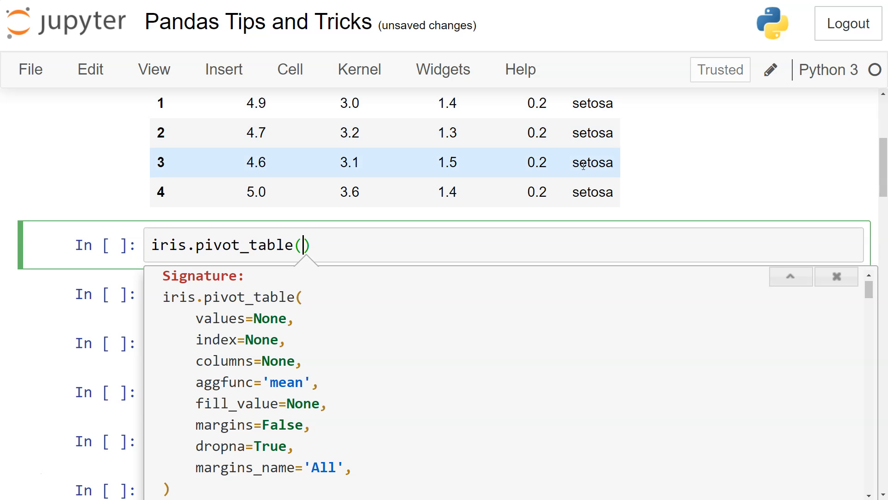
# Set values = ['Sepal.Length','Sepal.Width'] inside the pivot_table call, correcting a typo
pyautogui.write('values')
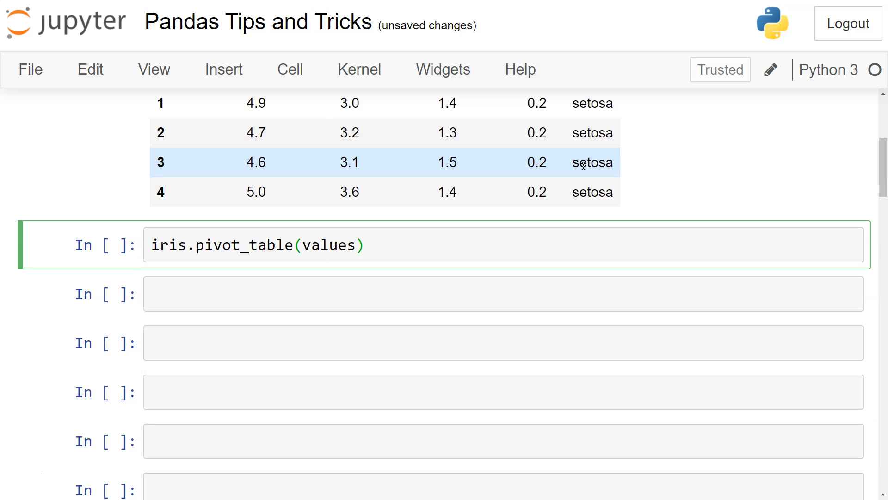
pyautogui.write('= []')
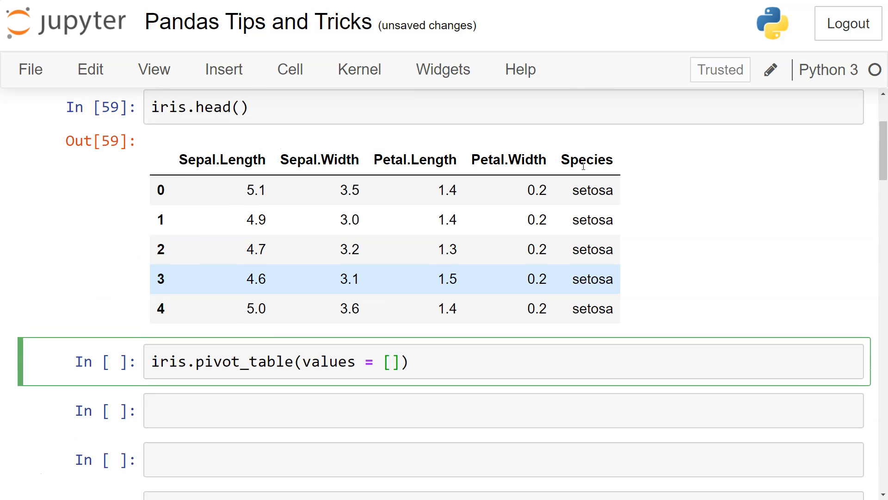
pyautogui.scroll(-3)
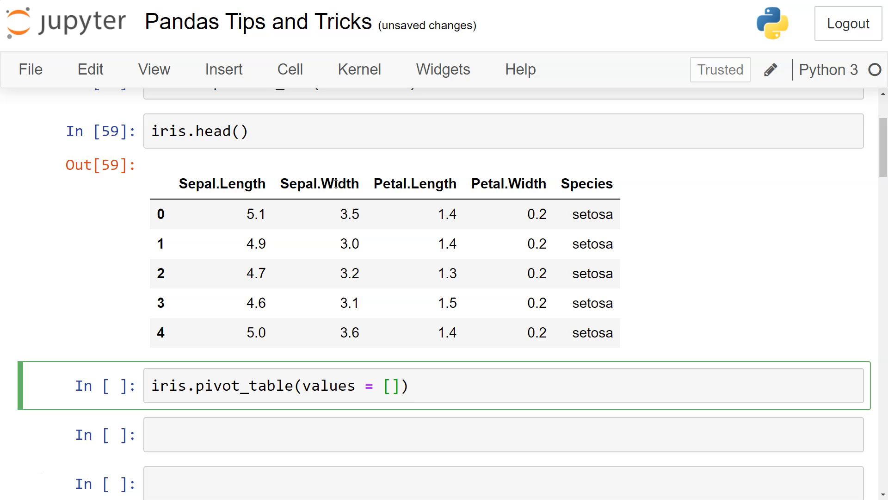
pyautogui.write("'Sepal'")
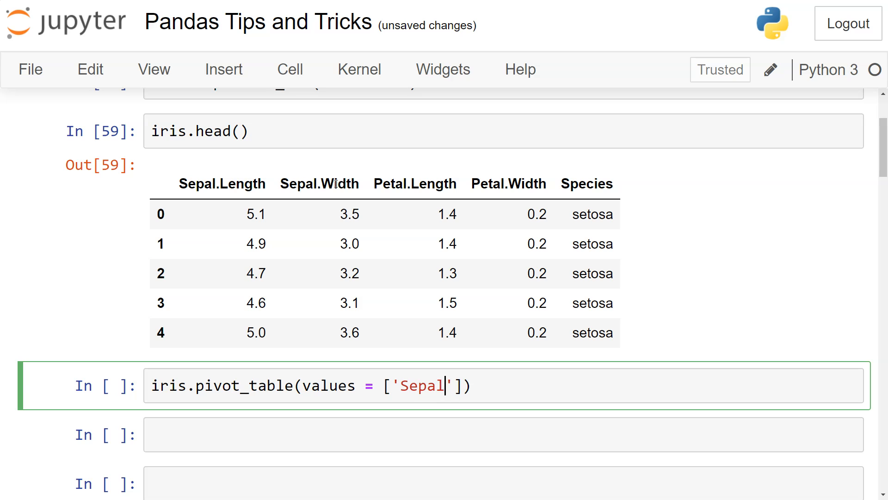
pyautogui.write('.Length')
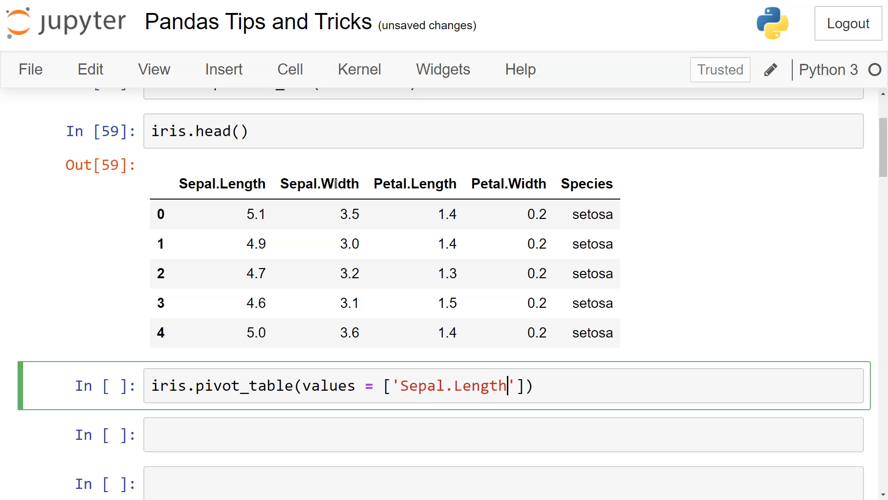
pyautogui.write(",'Sepa")
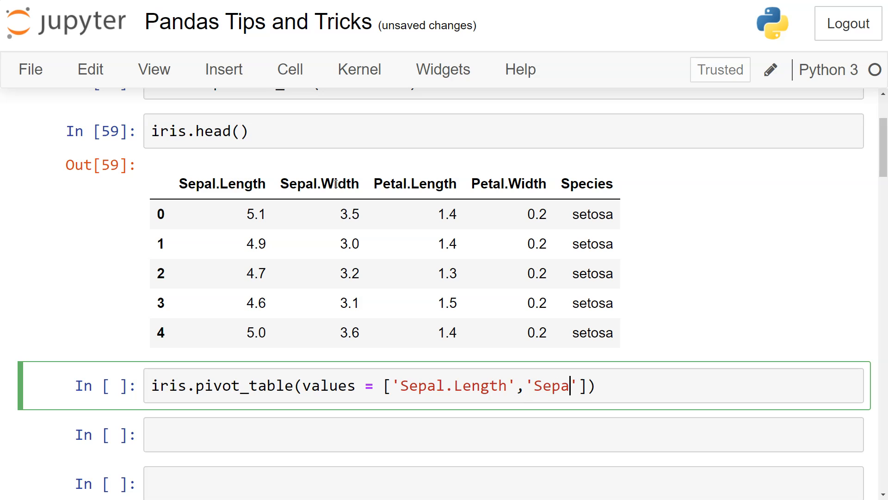
pyautogui.write('.Wdith')
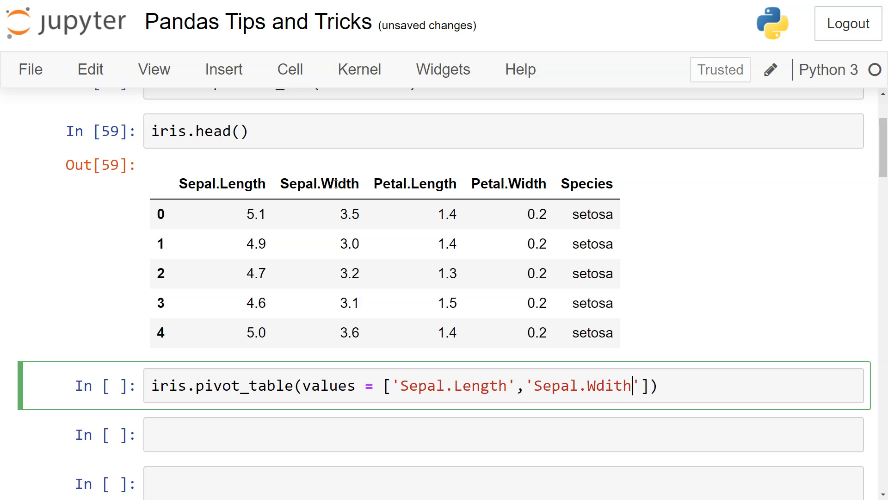
pyautogui.press('BackSpace')
pyautogui.write('i')
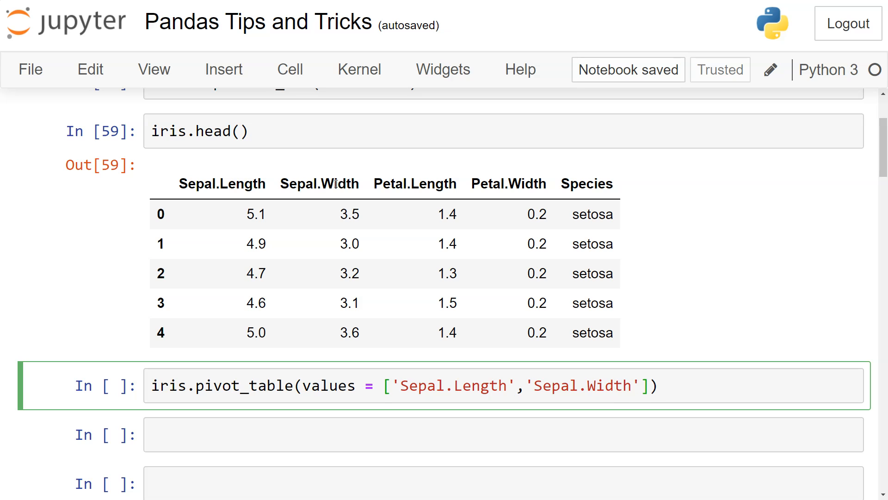
# Add index='Species' to the pivot_table call
pyautogui.write(',index')
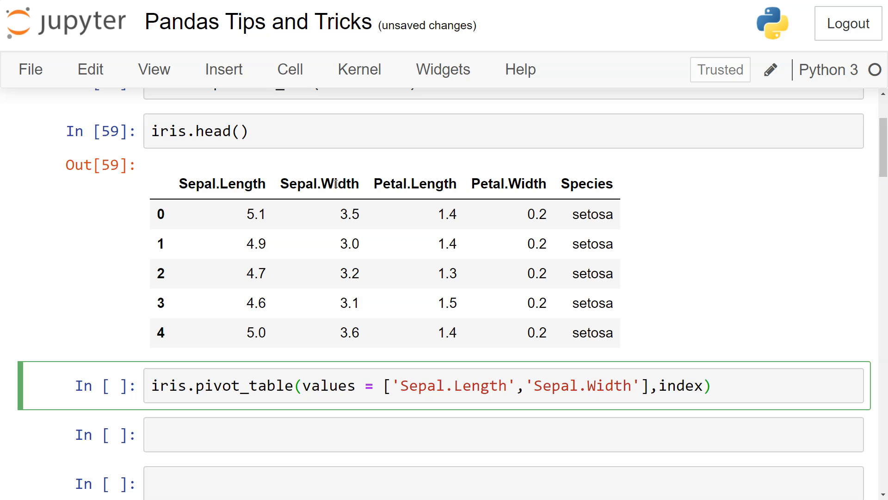
pyautogui.write("='Specie'")
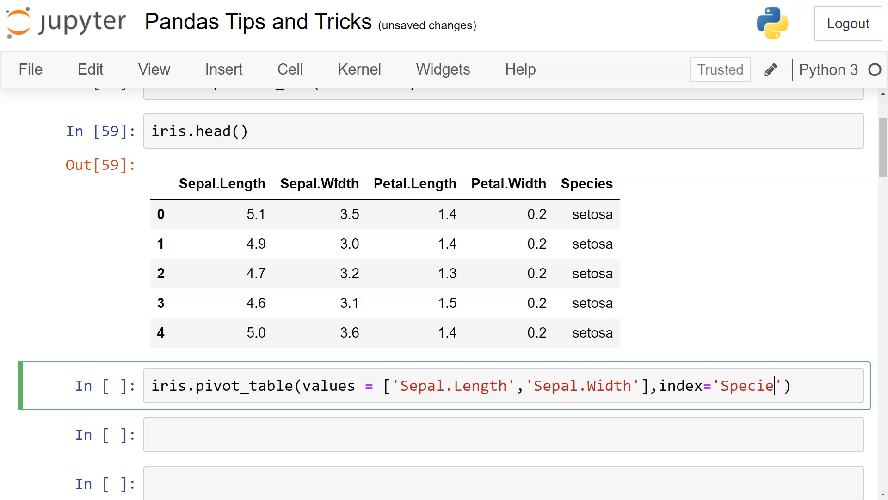
pyautogui.write('s')
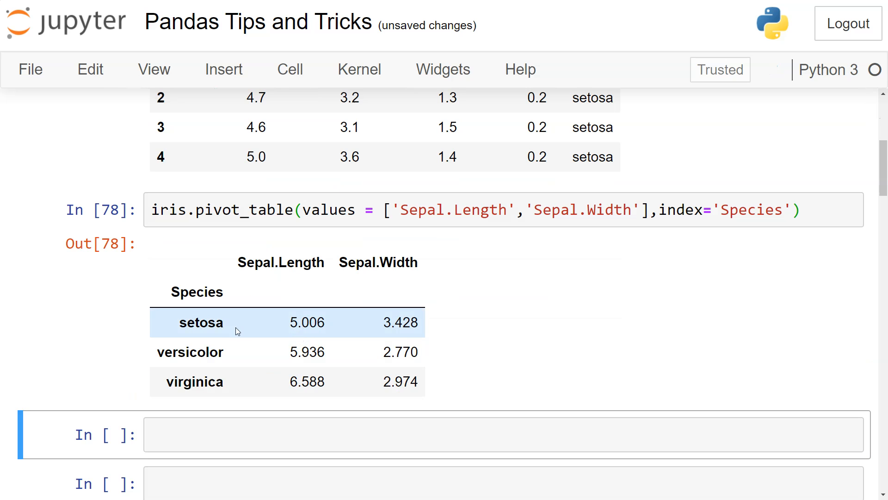
pyautogui.moveTo(192, 323)
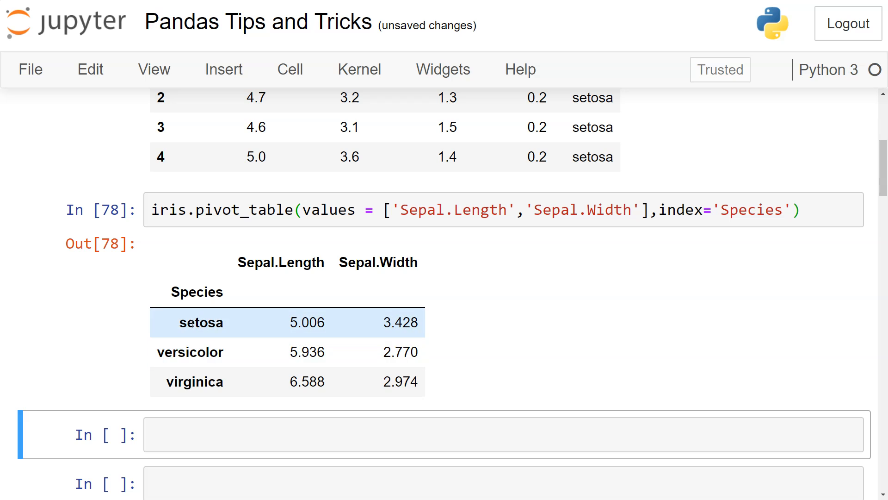
# Run the cell and select the resulting per-species mean sepal table
pyautogui.doubleClick(191, 352)
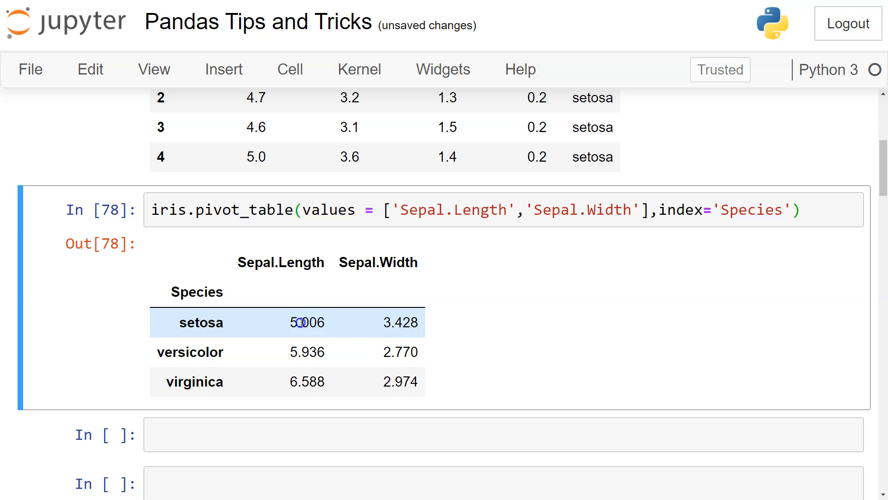
pyautogui.moveTo(776, 251)
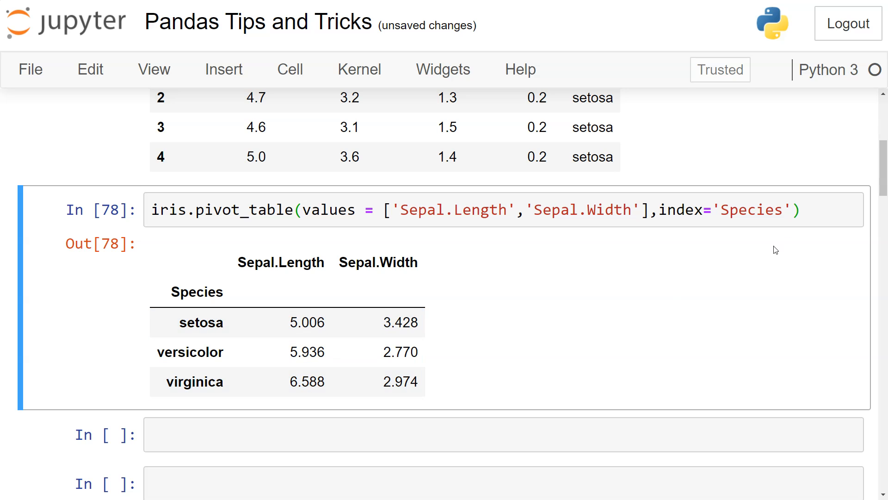
pyautogui.click(788, 210)
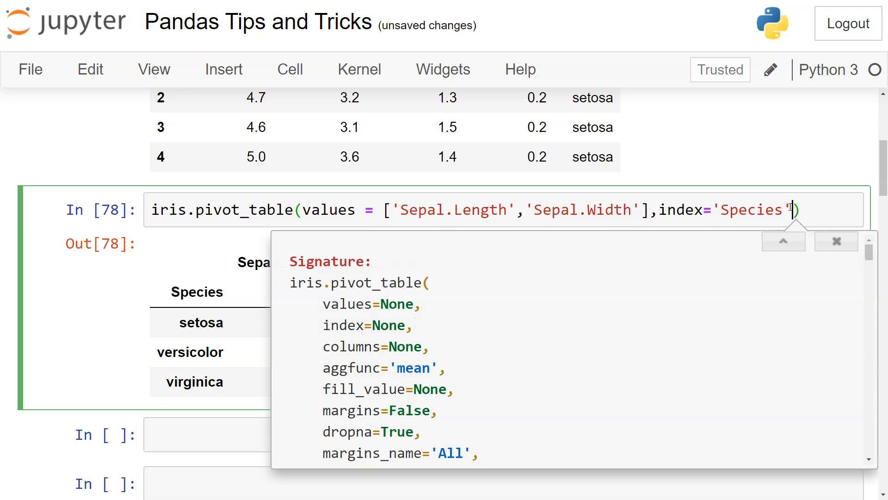
# Scroll the reopened pivot_table help to reveal the full parameter list and docstring
pyautogui.scroll(-3)
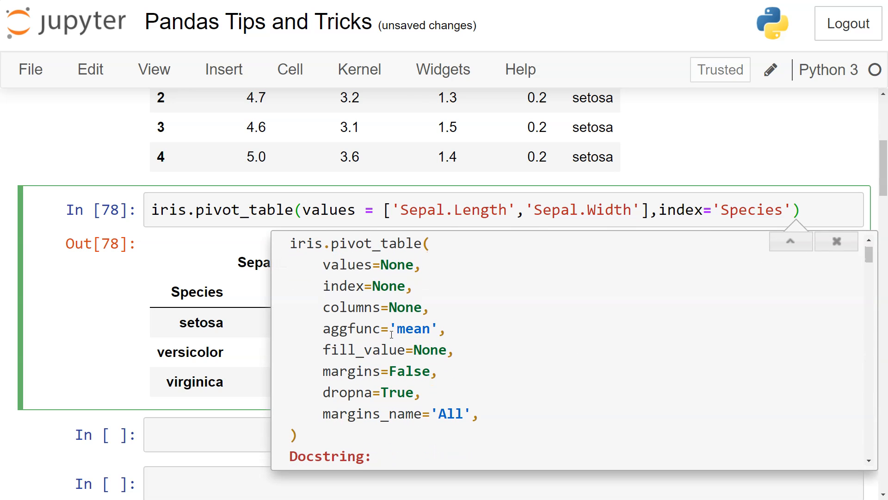